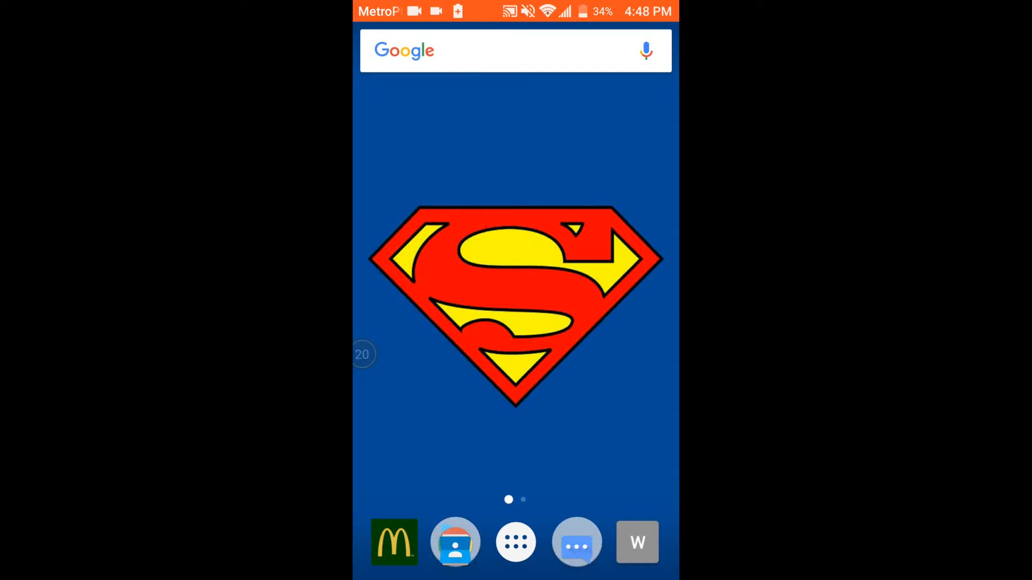
- Open the app drawer and scroll down through the installed apps
click(494, 279)
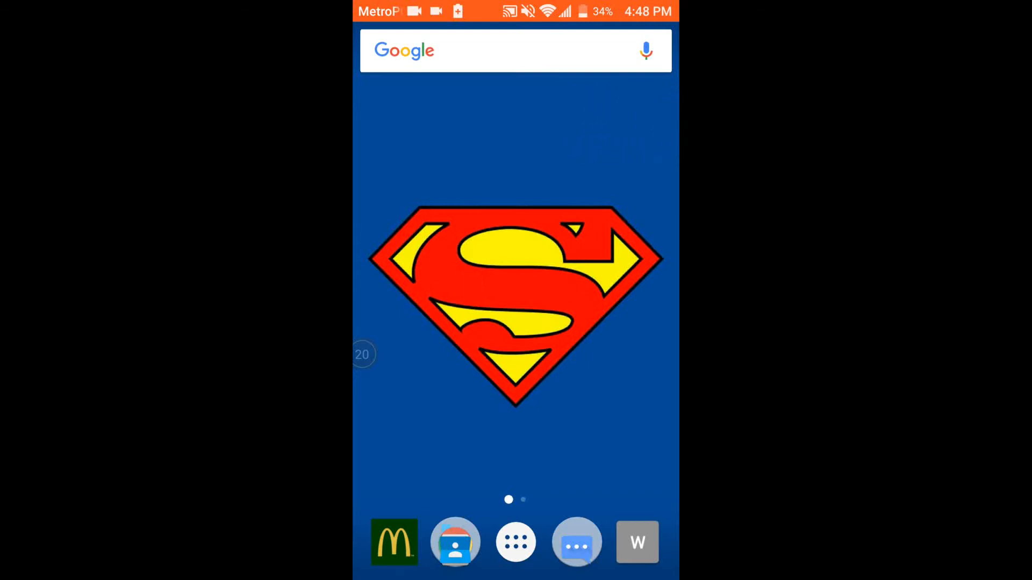
click(515, 541)
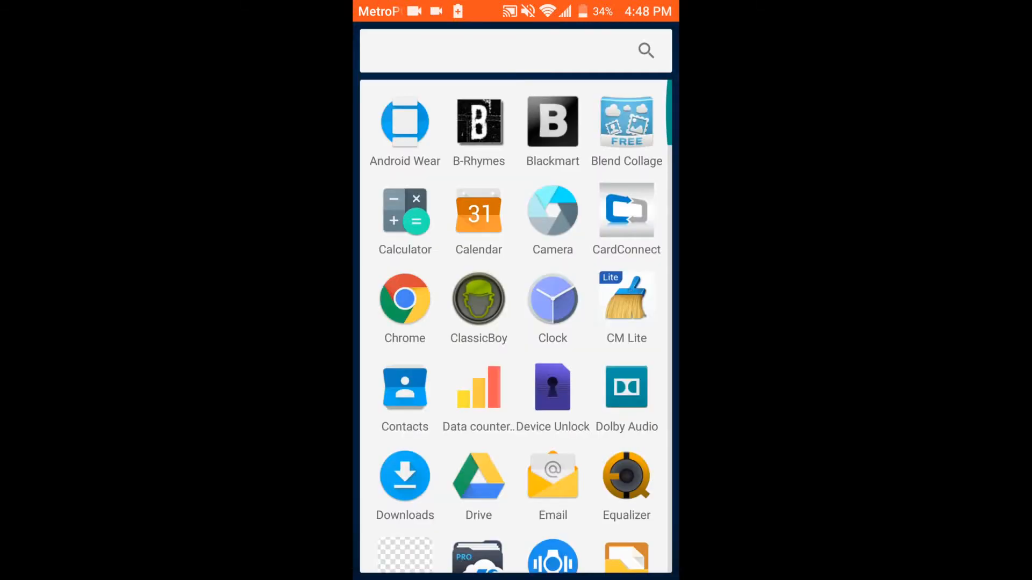
scroll(down, 3)
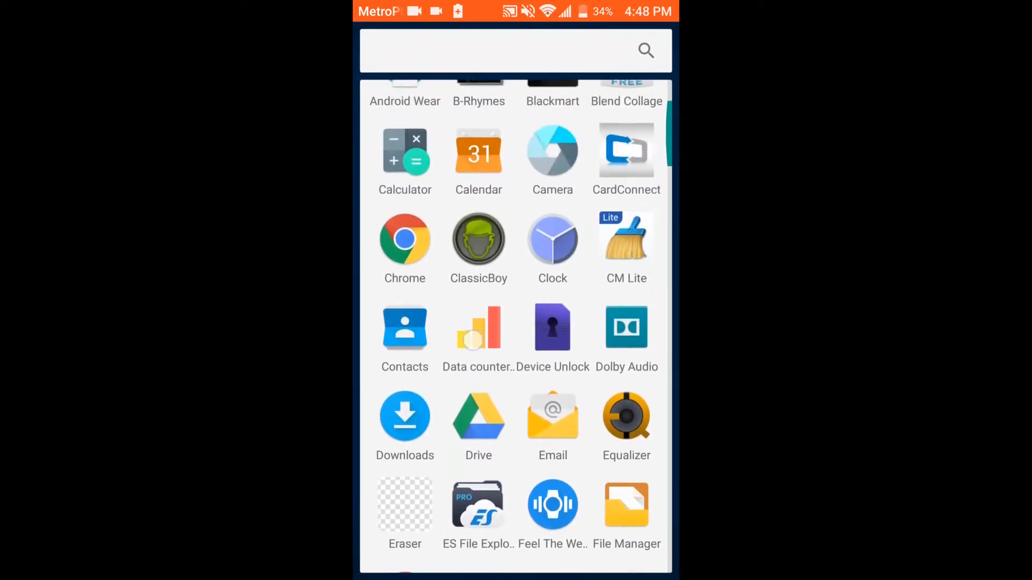
scroll(down, 3)
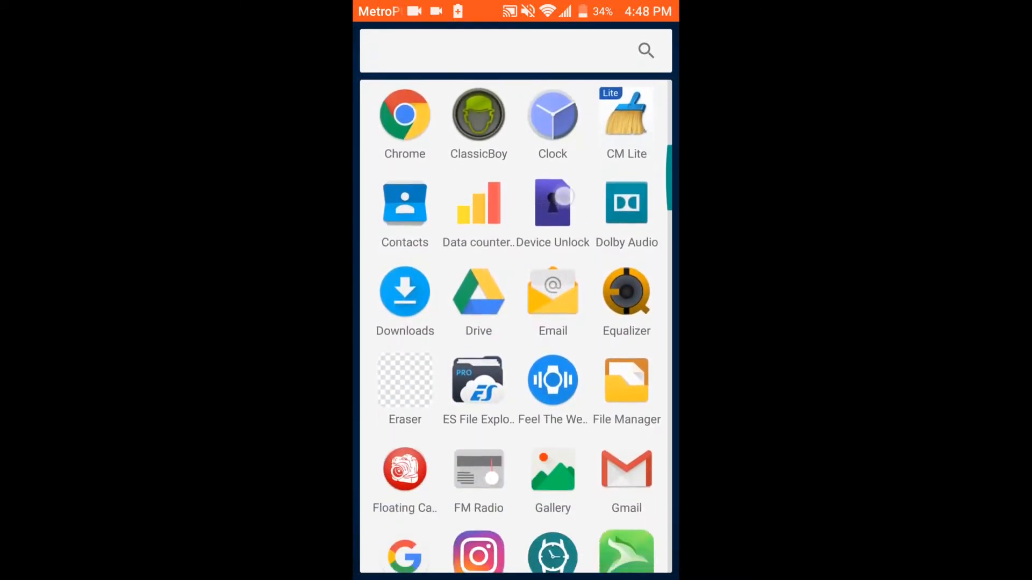
scroll(down, 3)
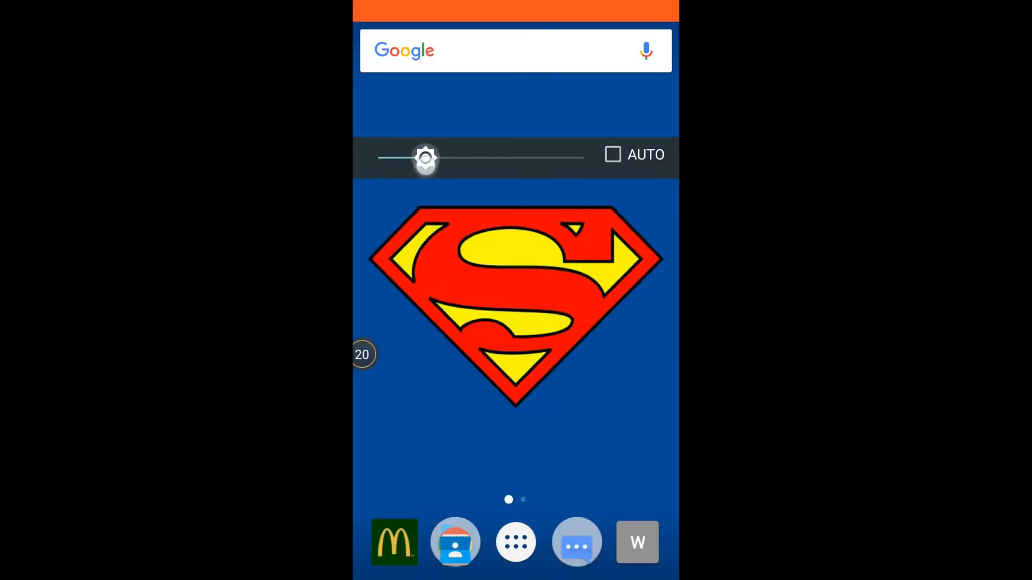
- Drag the brightness slider lower, then pull down the shade toward Settings
drag(425, 158, 488, 158)
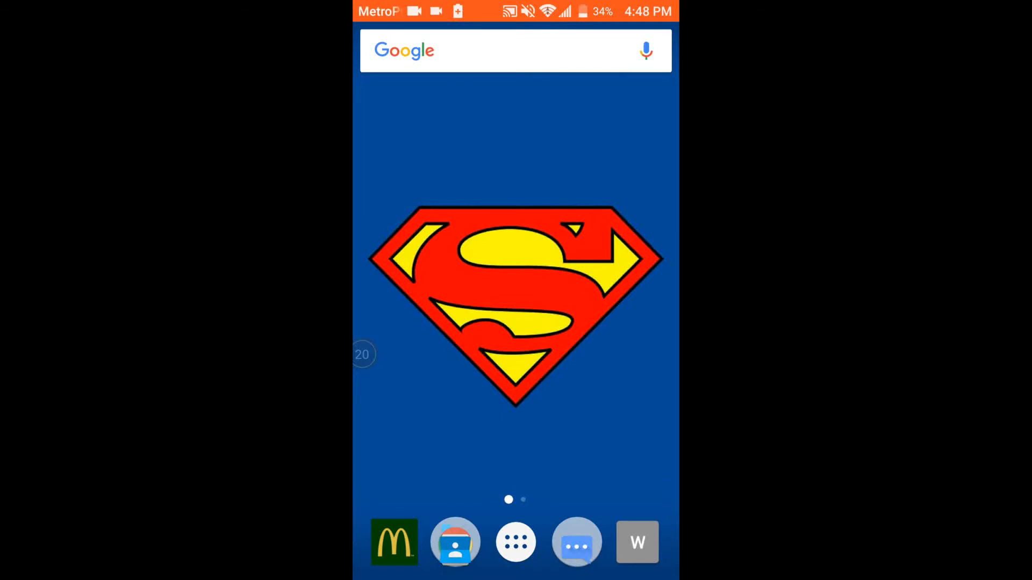
drag(516, 11, 516, 263)
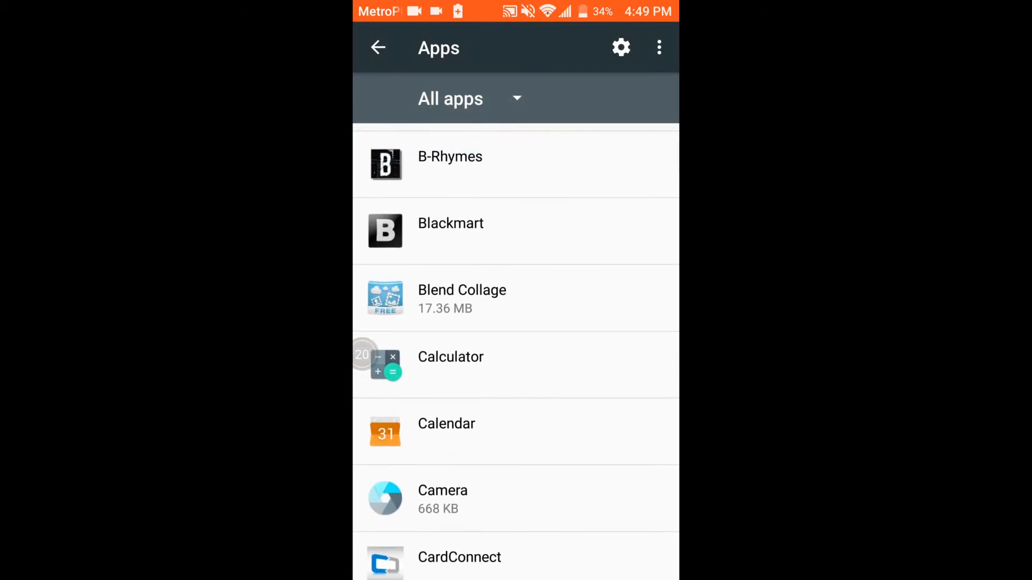
- View Blend Collage's App info (17.36 MB storage) and scroll to its Data usage
click(463, 299)
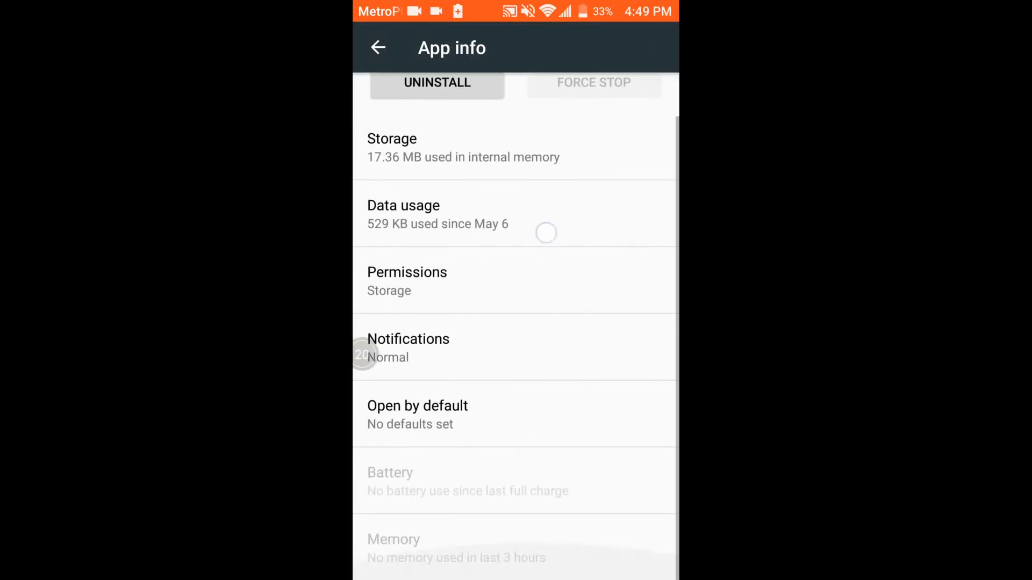
scroll(down, 3)
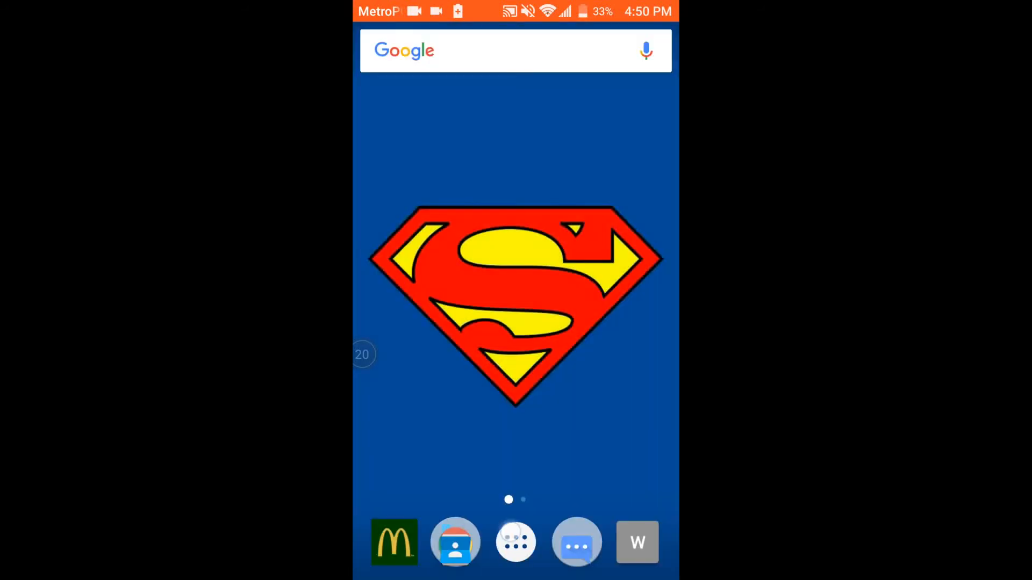
- Reopen the app drawer and scroll down toward ShutApp
click(515, 542)
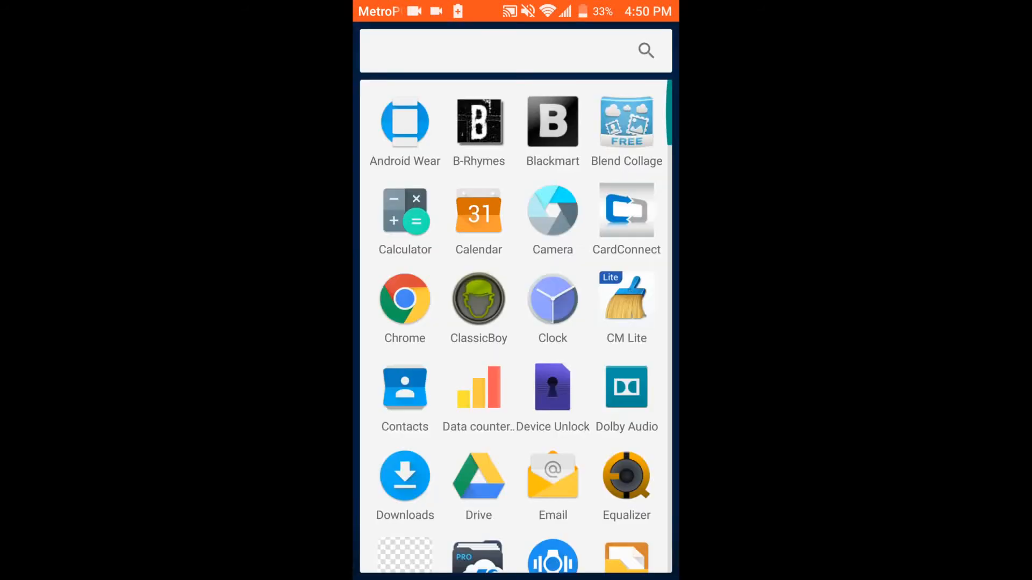
scroll(down, 3)
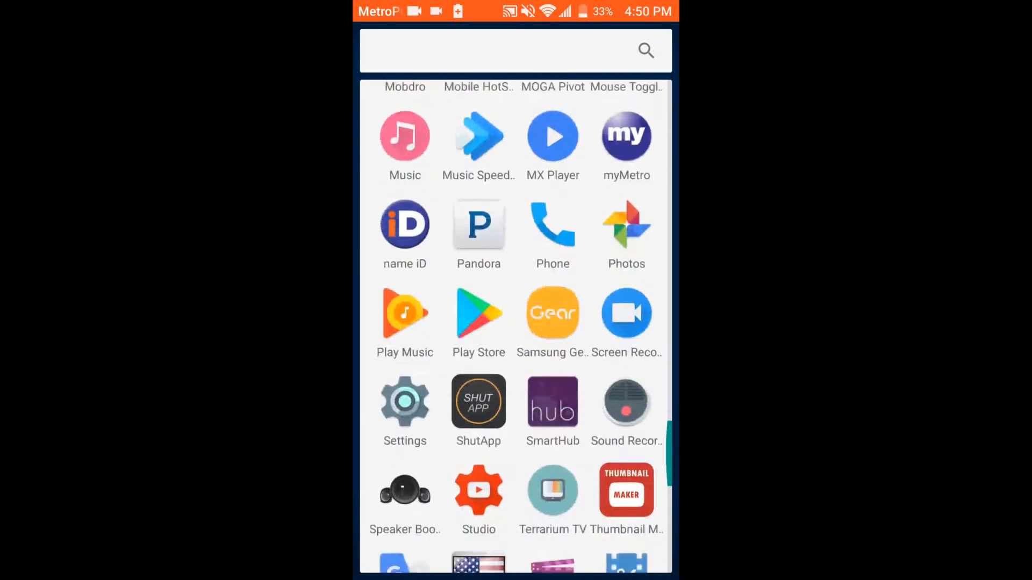
scroll(down, 3)
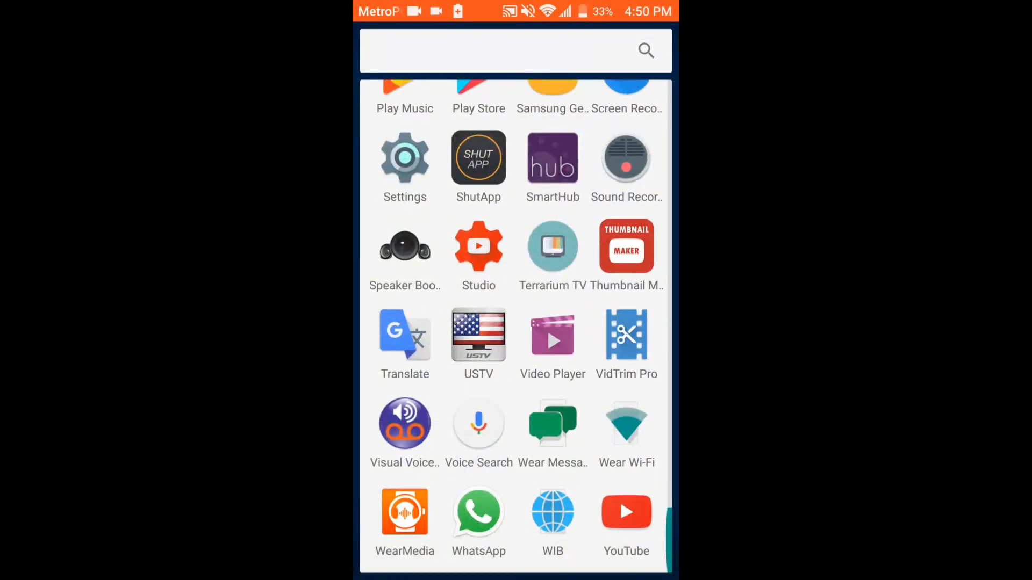
scroll(down, 3)
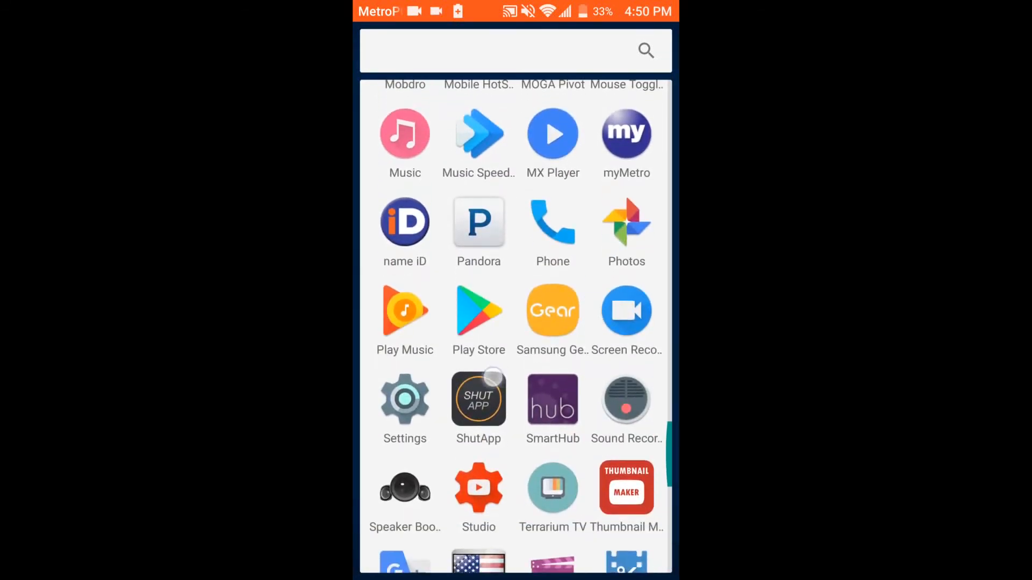